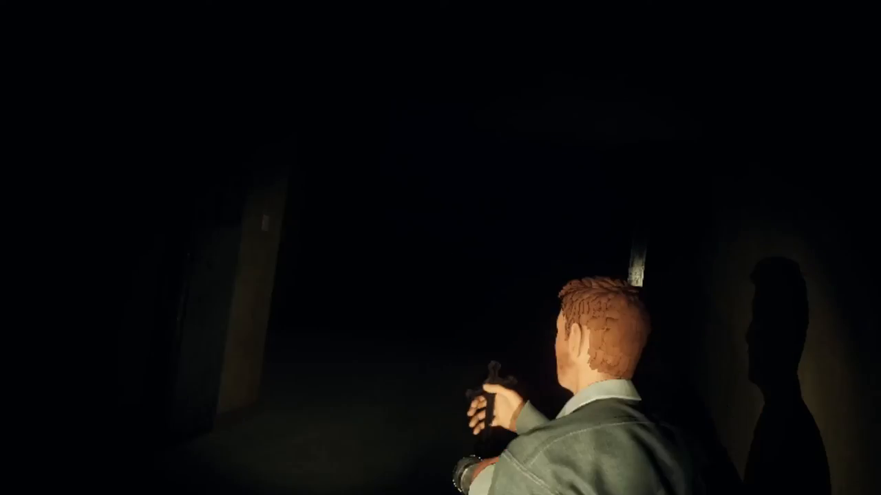
mouse_move(440, 247)
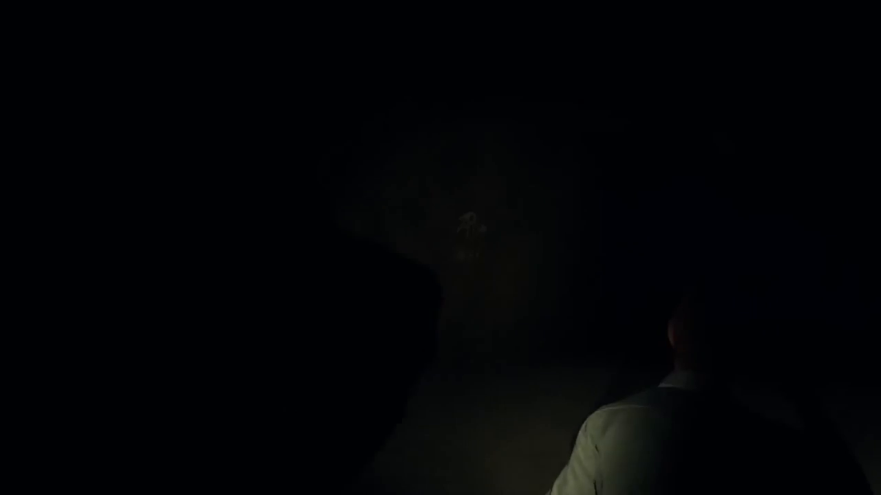